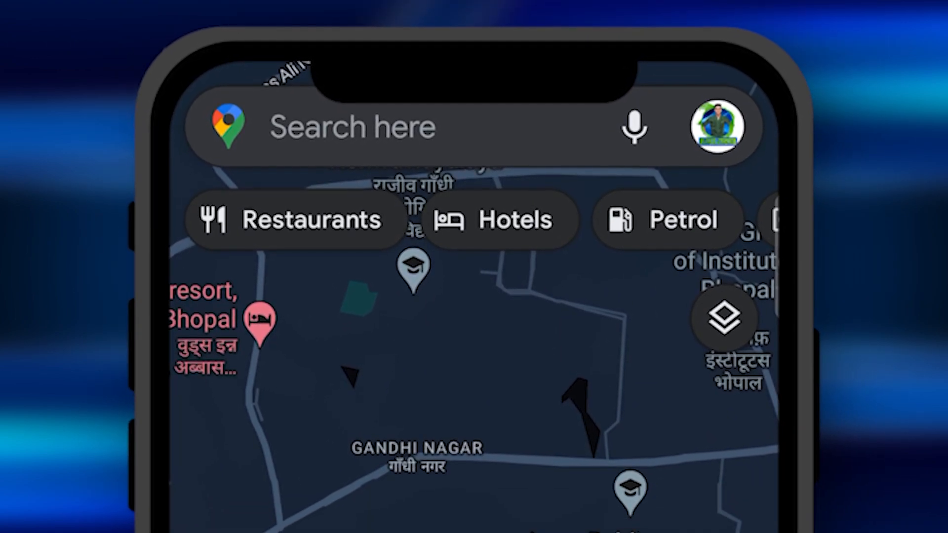
Reach the Google Maps Settings page through the profile account menu.
{"action": "left_click", "coordinate": [717, 124]}
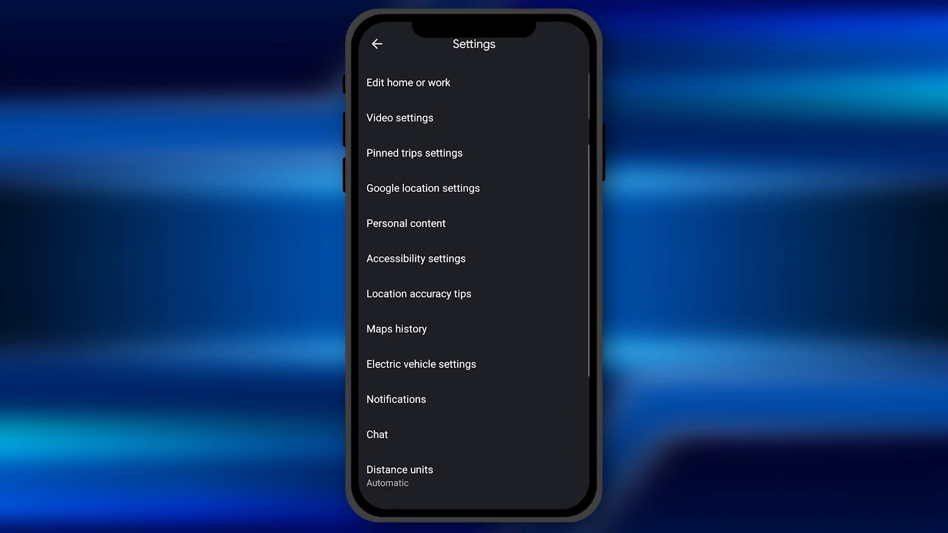
Reach Navigation settings and bring up the Voice selection list, Default (English) checked.
{"action": "scroll", "scroll_direction": "down", "scroll_amount": 3}
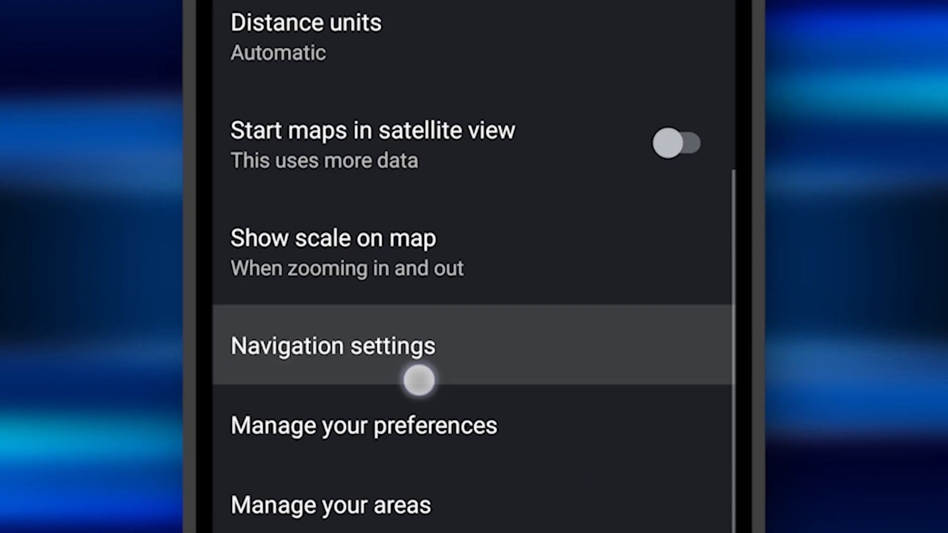
{"action": "scroll", "scroll_direction": "down", "scroll_amount": 3}
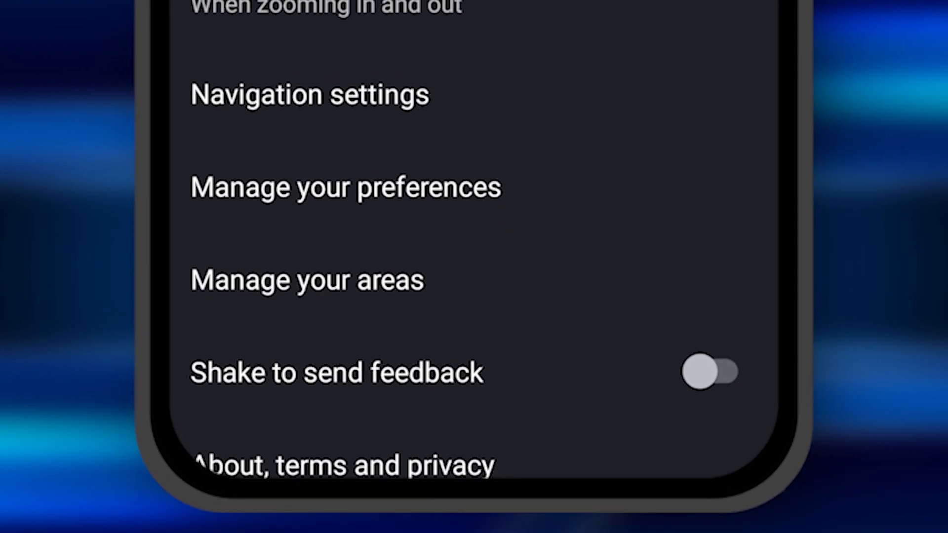
{"action": "left_click", "coordinate": [309, 94]}
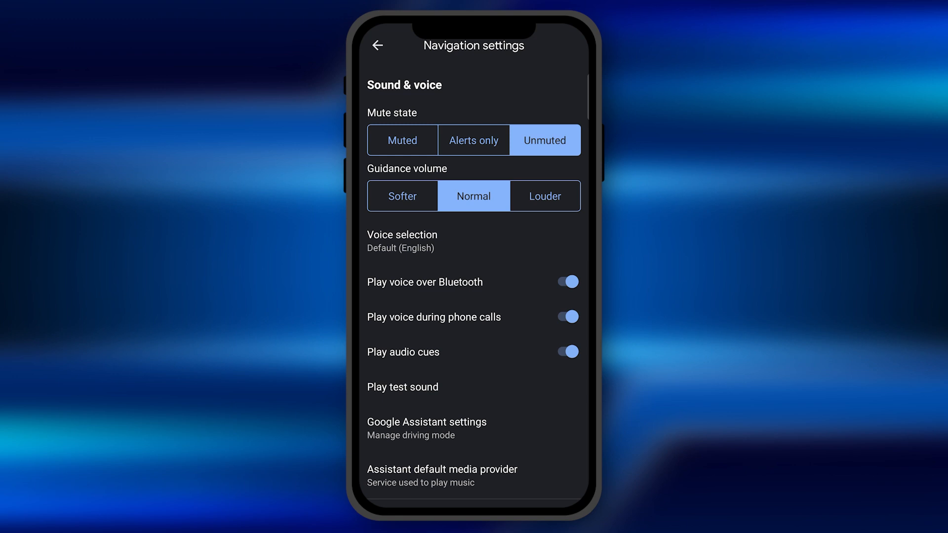
{"action": "left_click", "coordinate": [402, 235]}
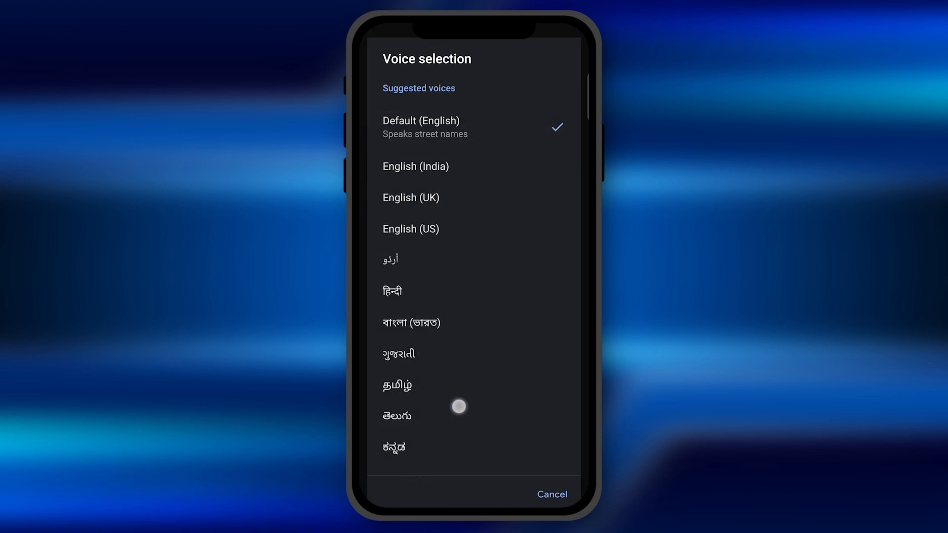
Browse down the voice list into All voices, leaving Default (English) selected.
{"action": "scroll", "scroll_direction": "down", "scroll_amount": 3}
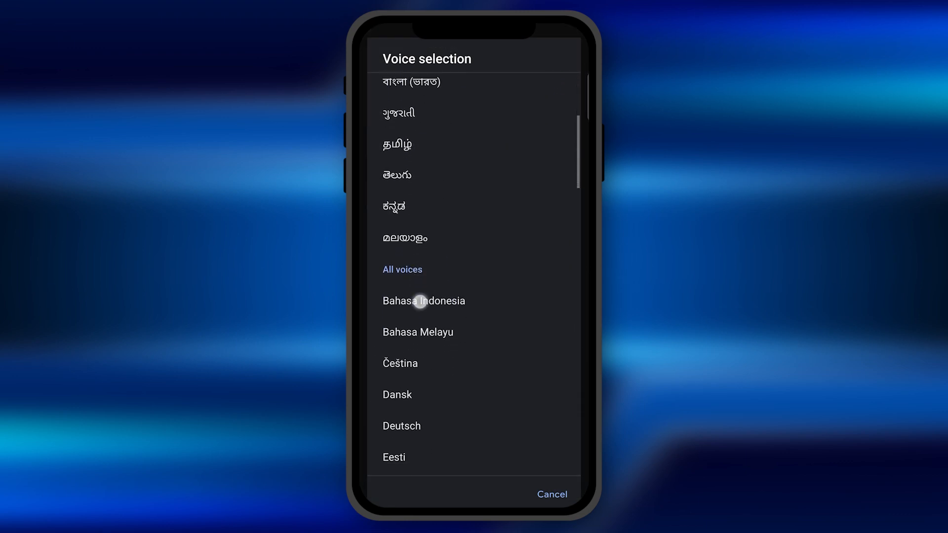
{"action": "scroll", "scroll_direction": "down", "scroll_amount": 3}
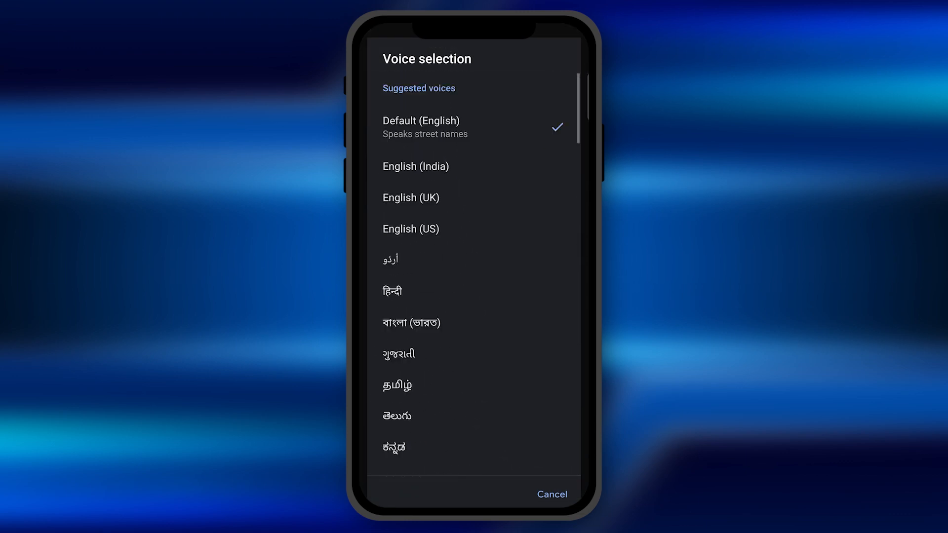